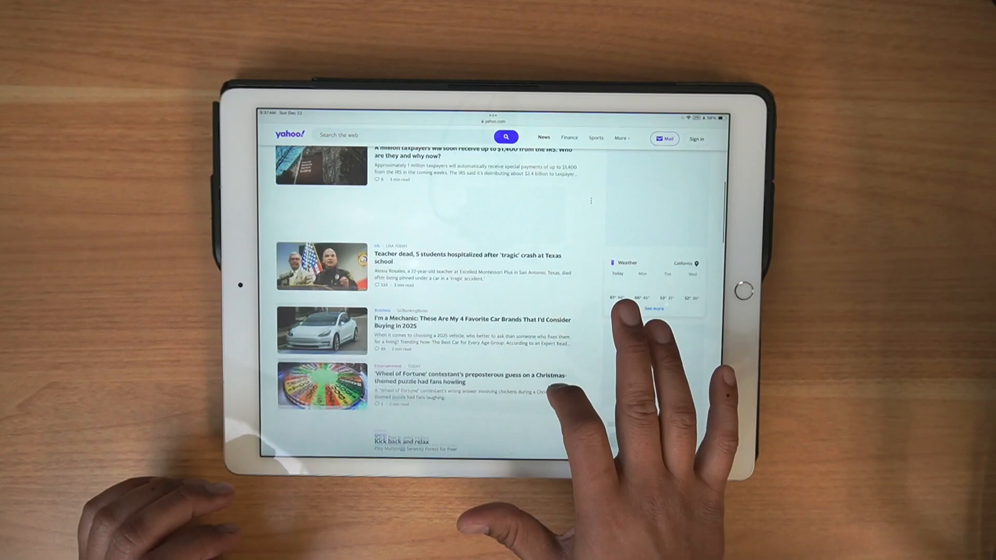
- Review the AX88772 Ethernet interface with Wi-Fi off, then return to the home screen
scroll("down", 3)
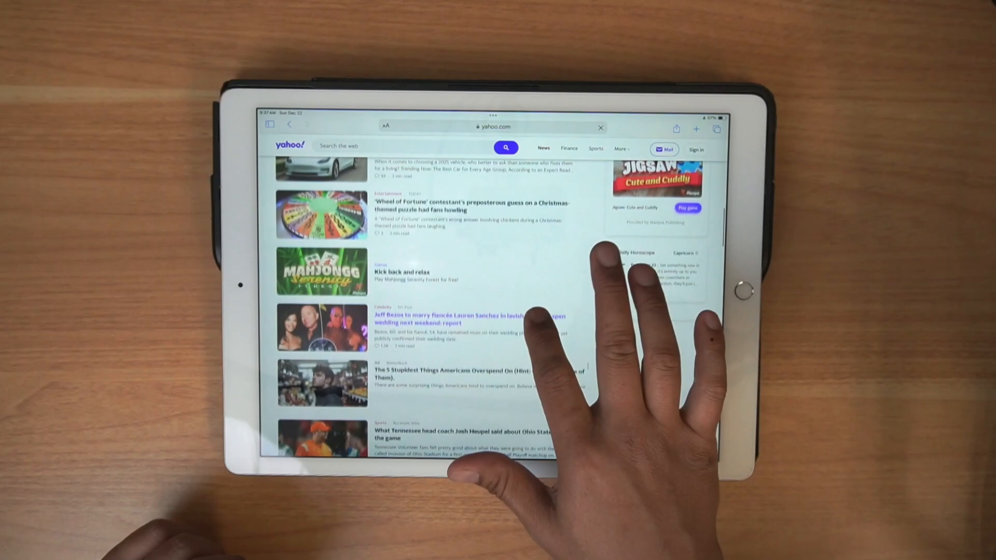
left_click(492, 127)
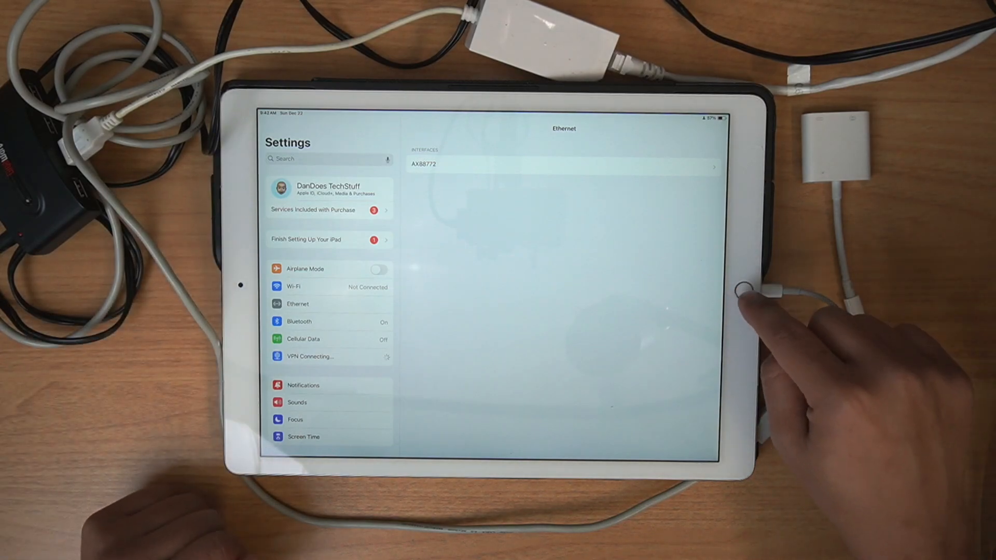
left_click(745, 285)
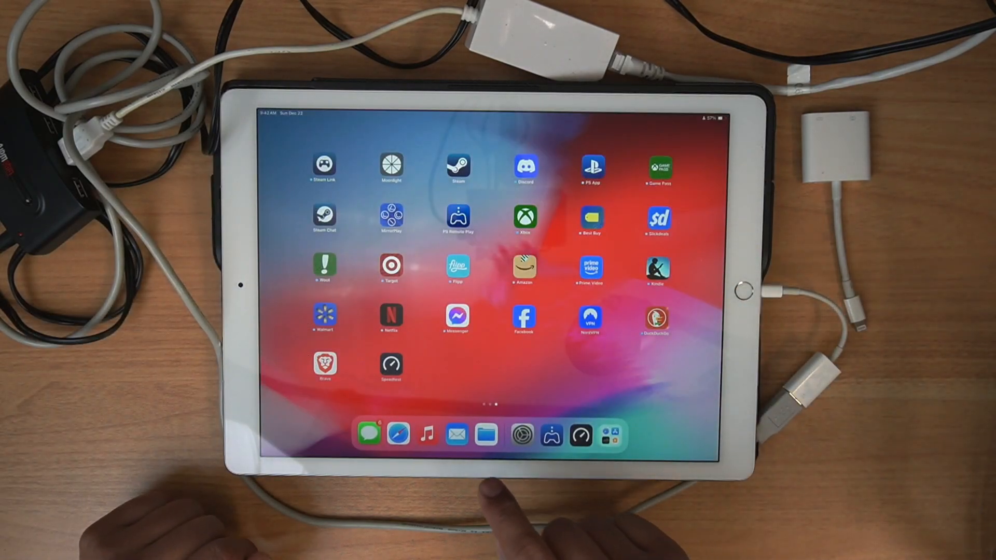
- Reopen Safari from the Dock to show the Yahoo home page over Ethernet
left_click(397, 435)
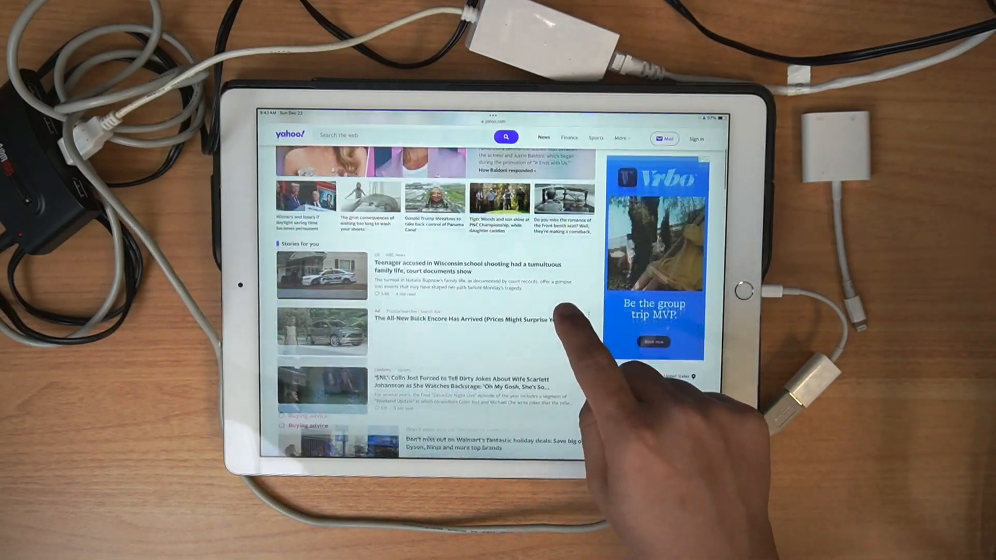
scroll("down", 3)
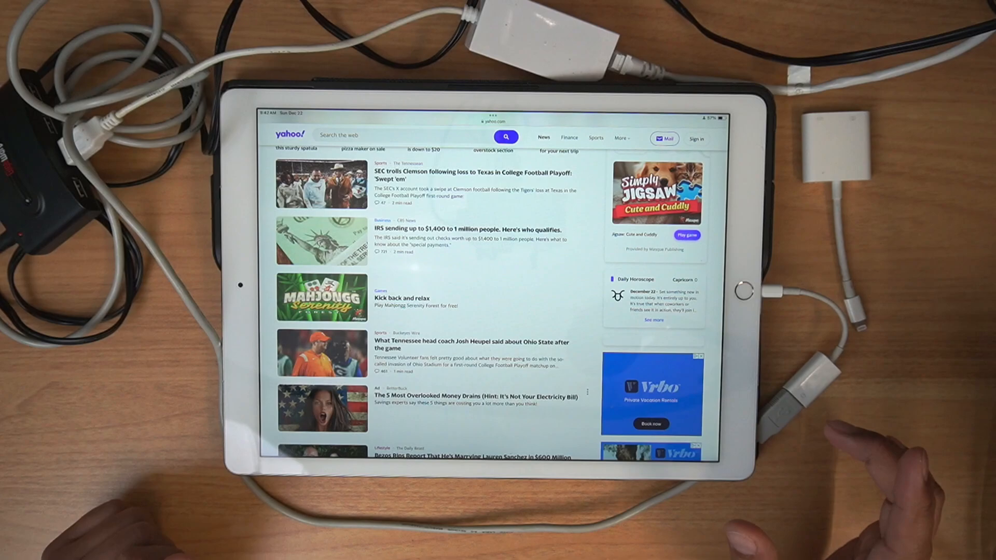
scroll("down", 3)
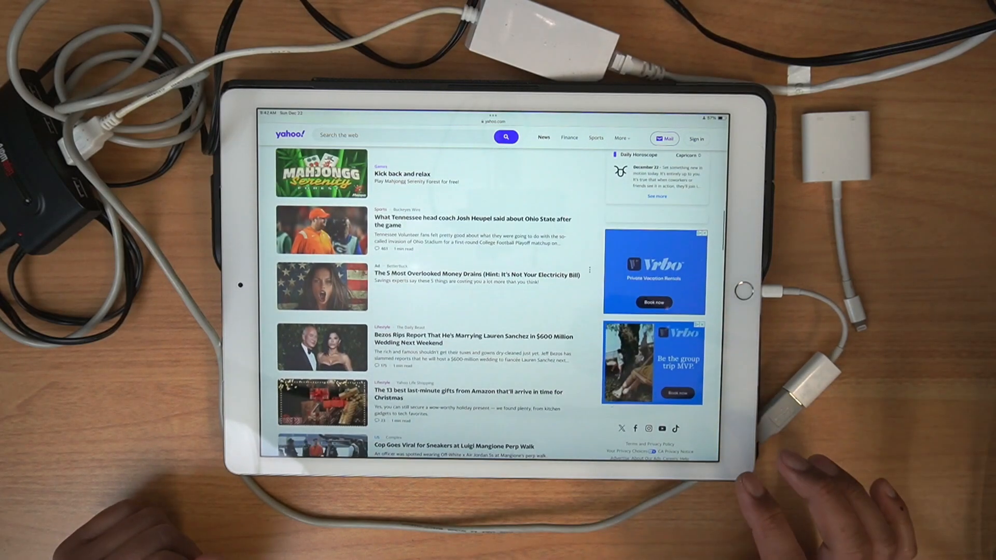
scroll("down", 3)
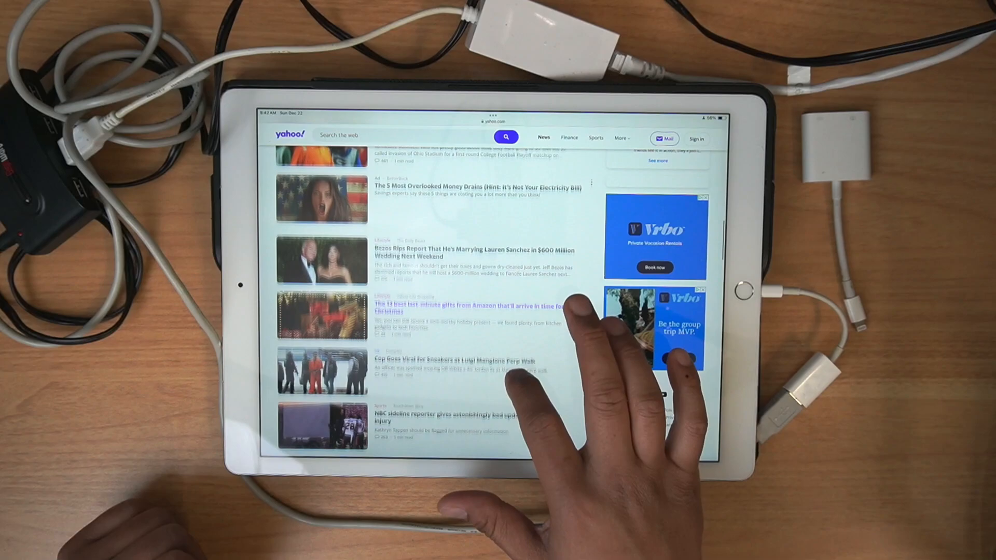
scroll("down", 3)
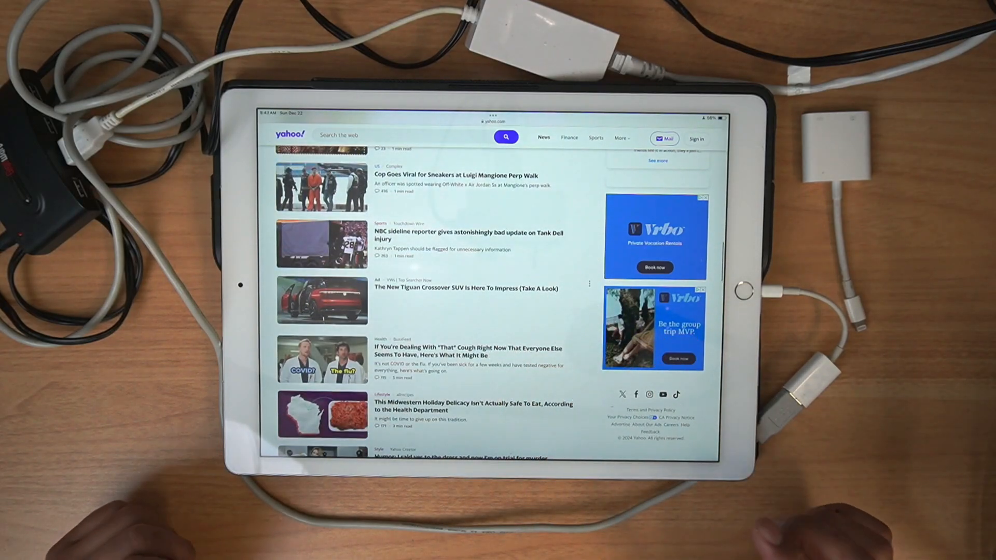